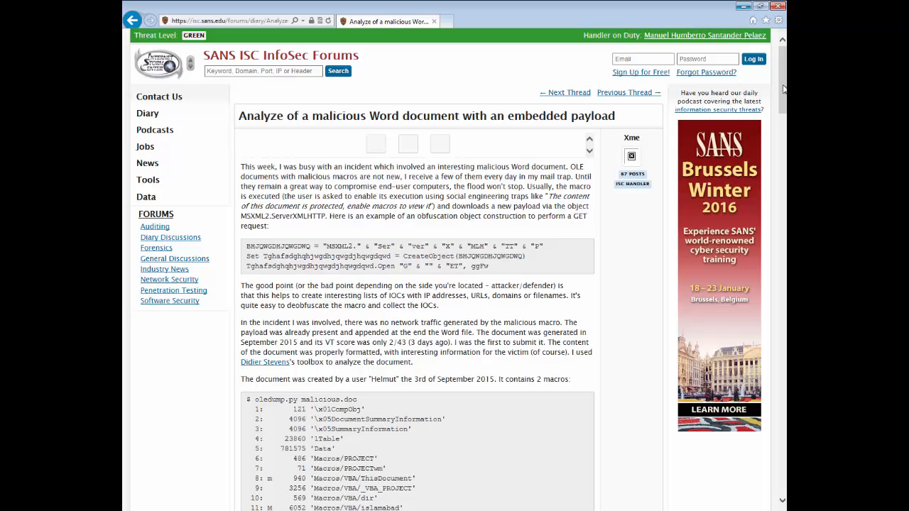
Step: Scroll the SANS ISC article down to the Func_FormatDocument macro listing
scroll(down, 3)
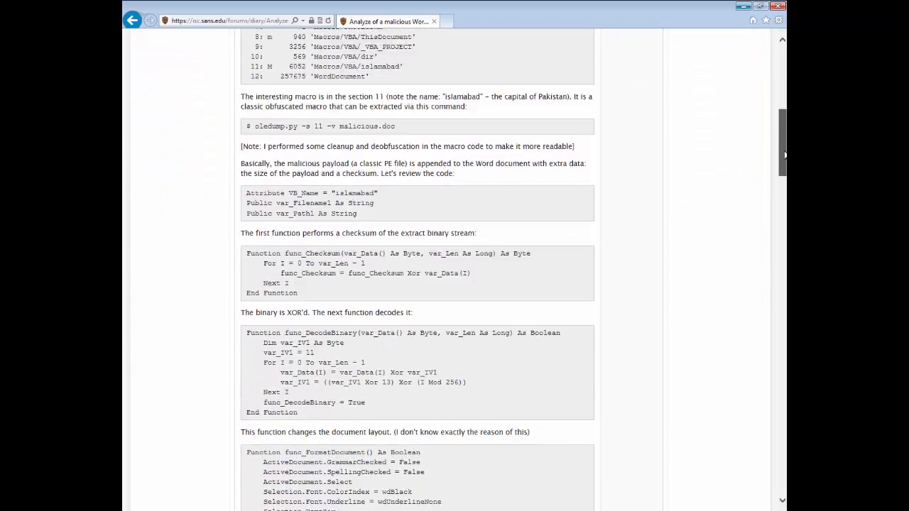
scroll(down, 3)
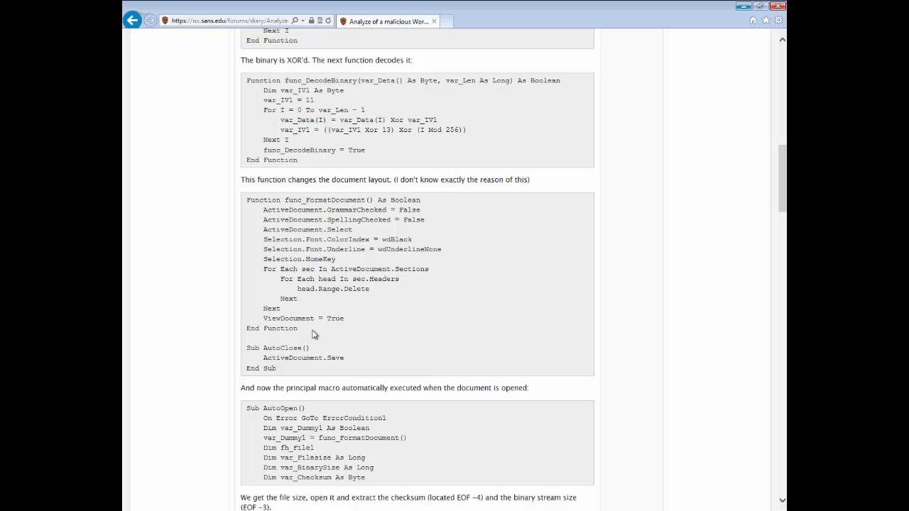
drag(247, 198, 298, 328)
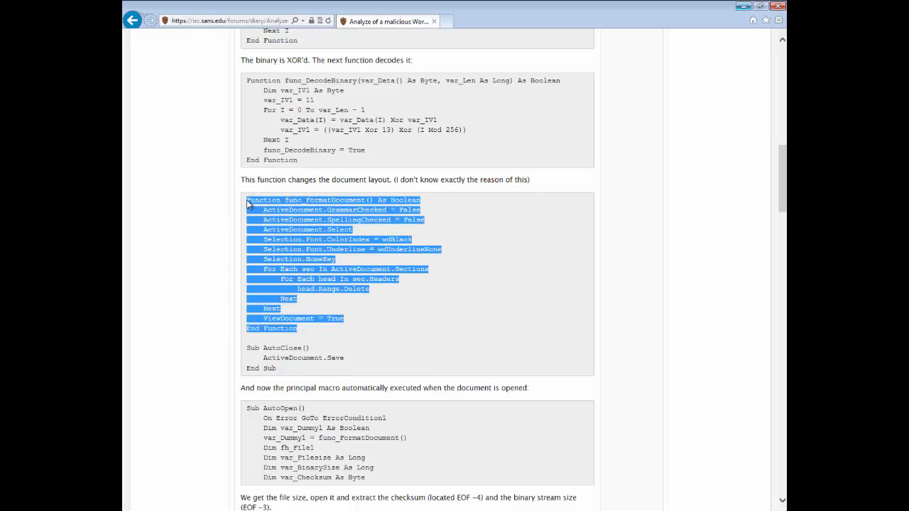
mouse_move(364, 208)
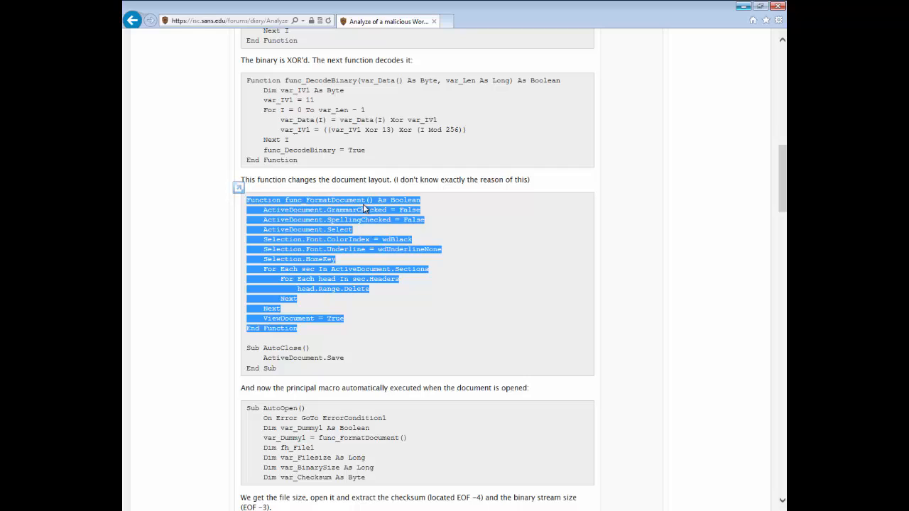
mouse_move(338, 260)
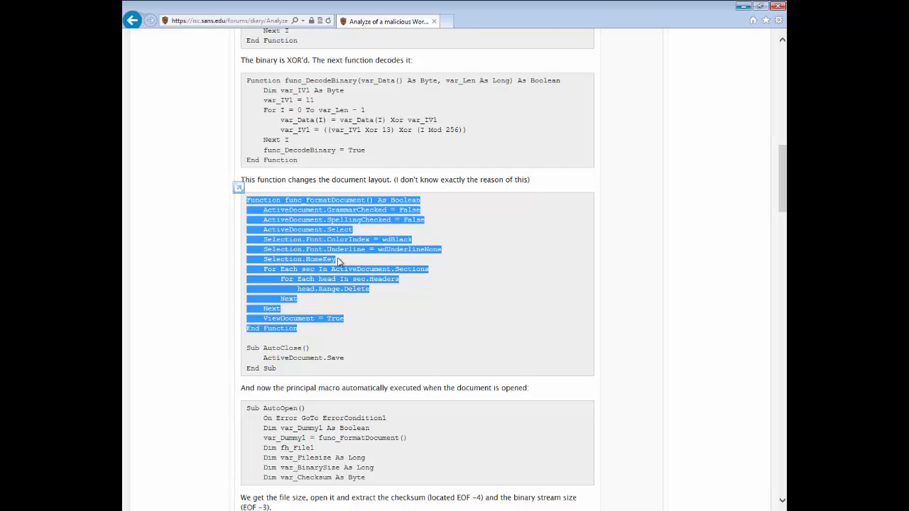
mouse_move(375, 300)
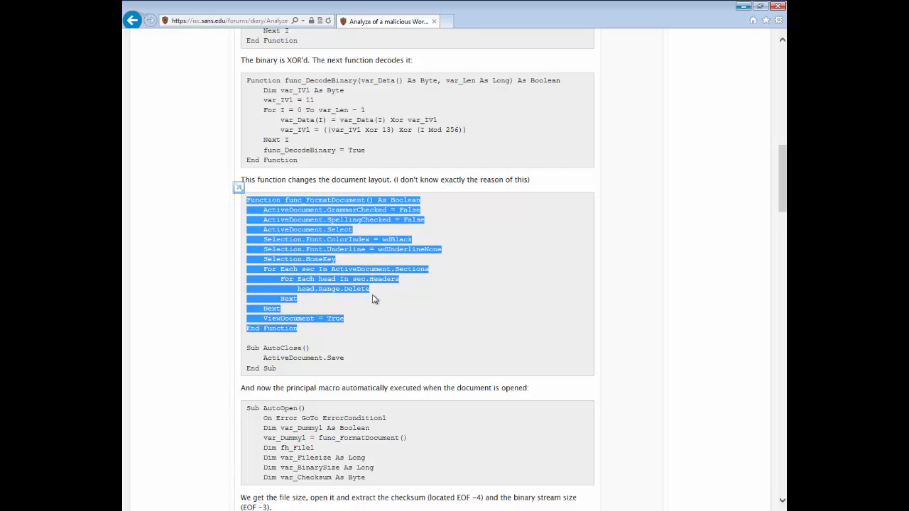
mouse_move(405, 316)
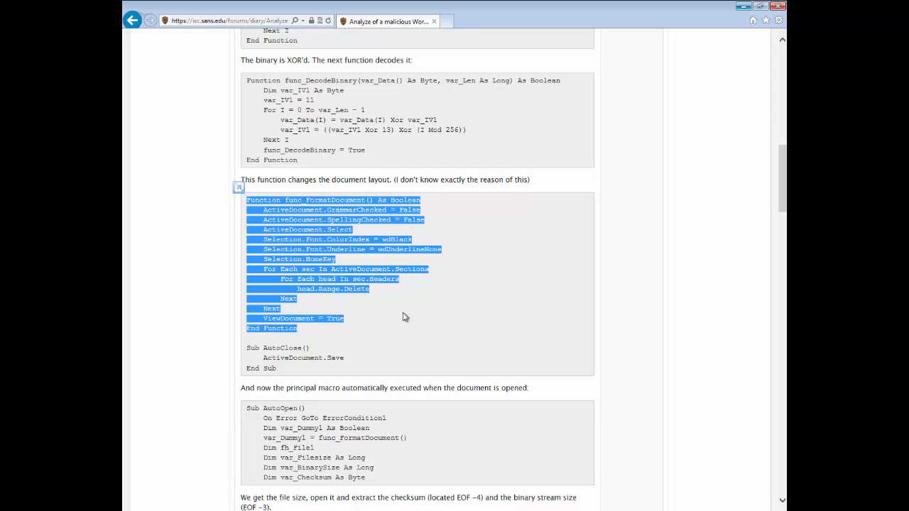
mouse_move(455, 266)
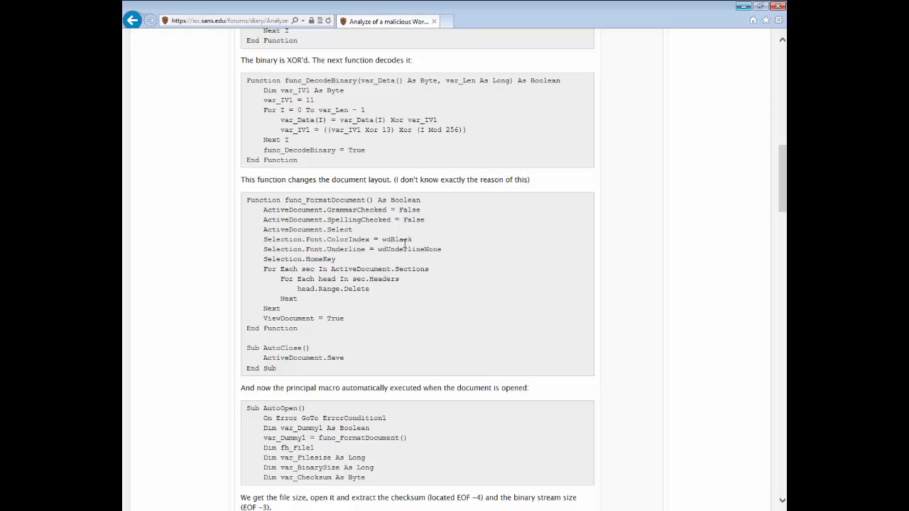
mouse_move(411, 236)
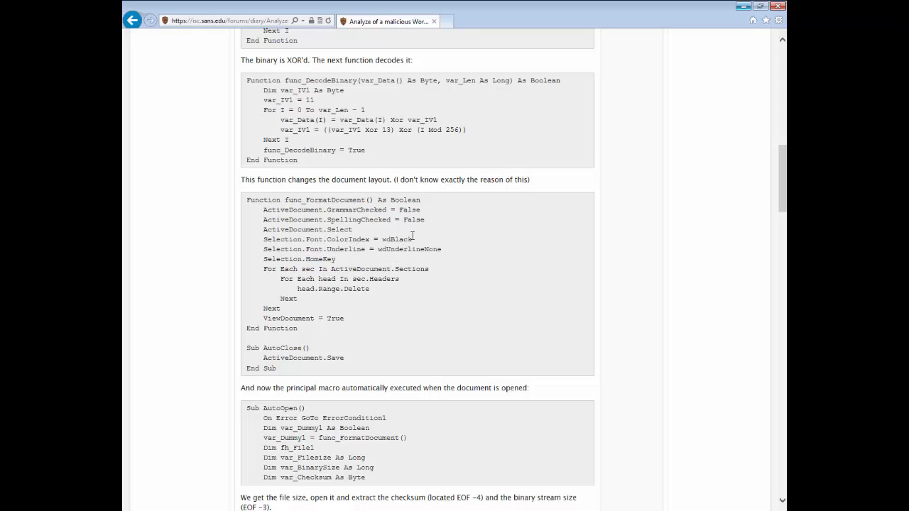
mouse_move(369, 270)
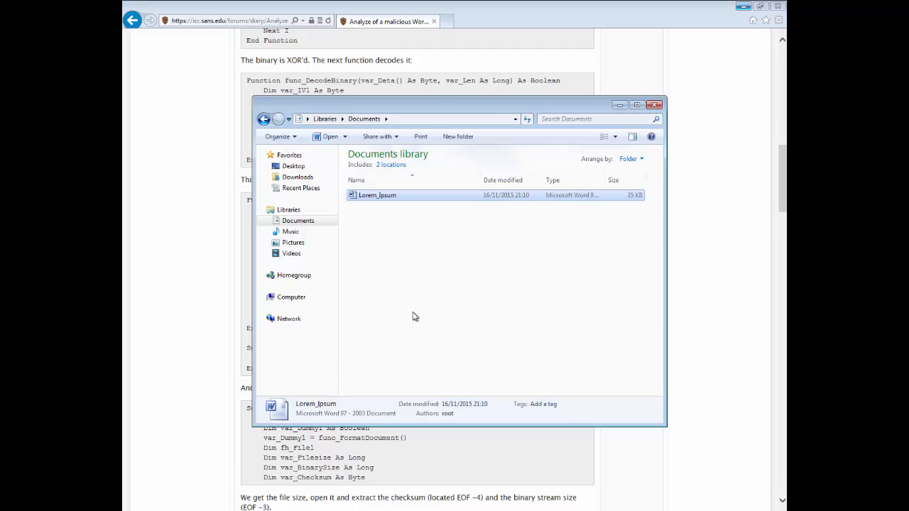
mouse_move(435, 262)
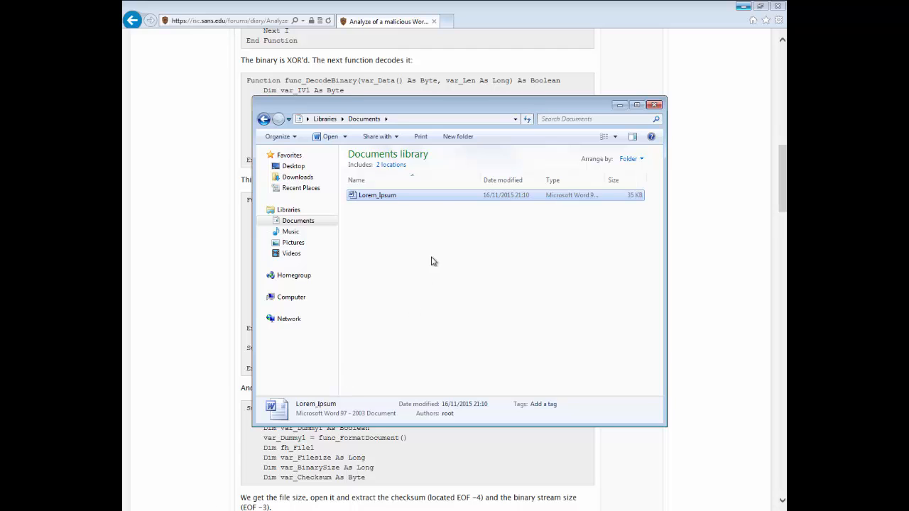
mouse_move(421, 257)
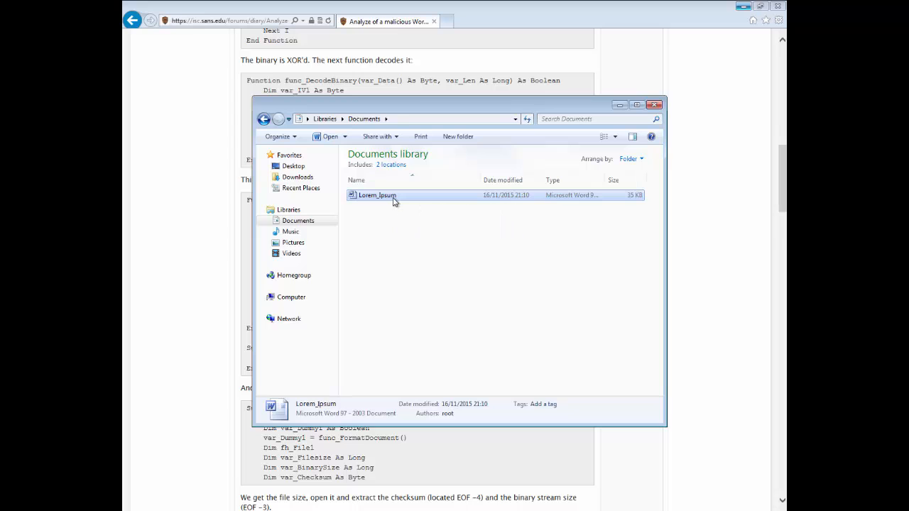
Step: Open the Lorem_Ipsum Word document from the Documents library
double_click(375, 196)
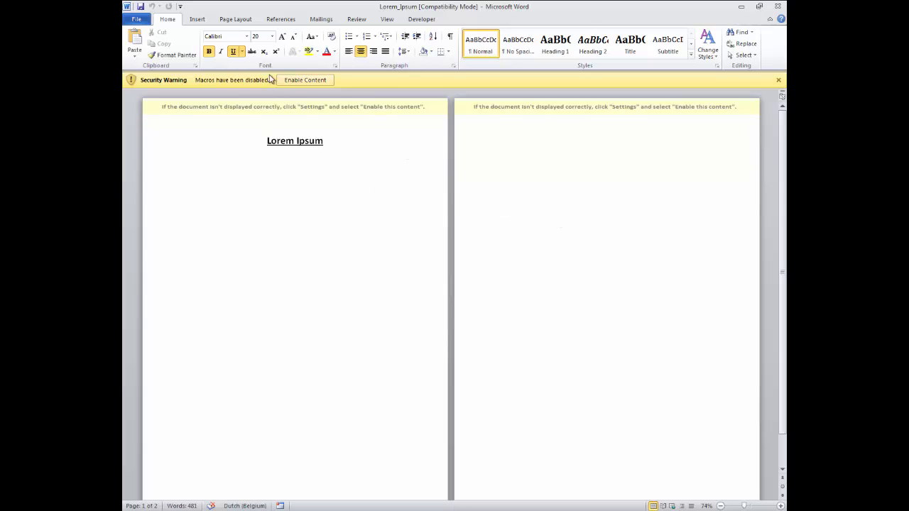
mouse_move(239, 98)
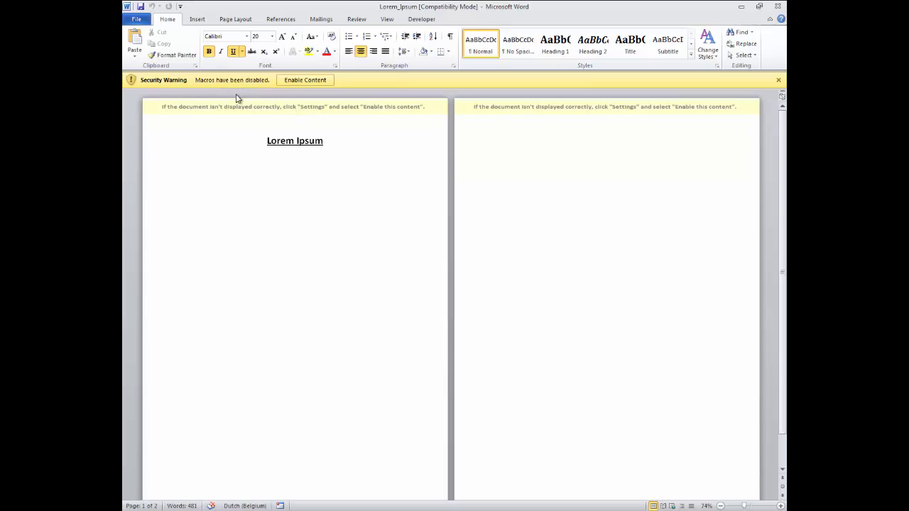
mouse_move(304, 173)
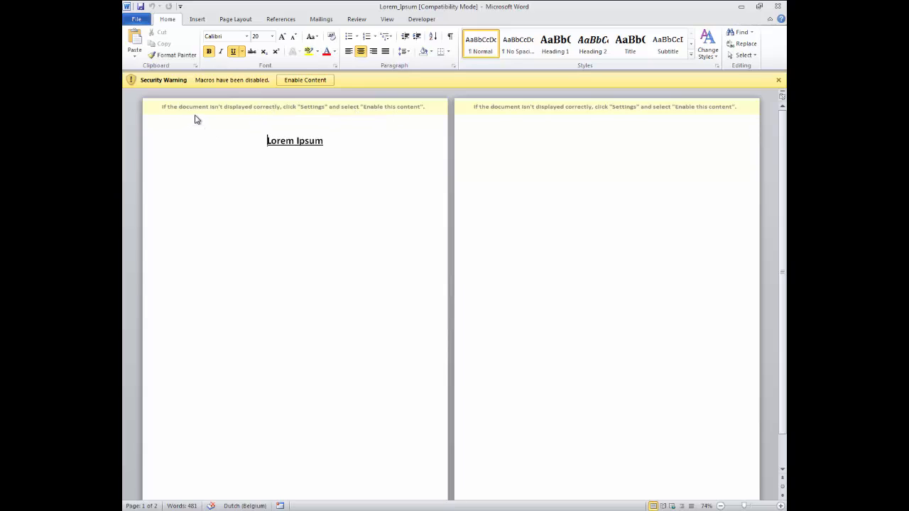
mouse_move(290, 116)
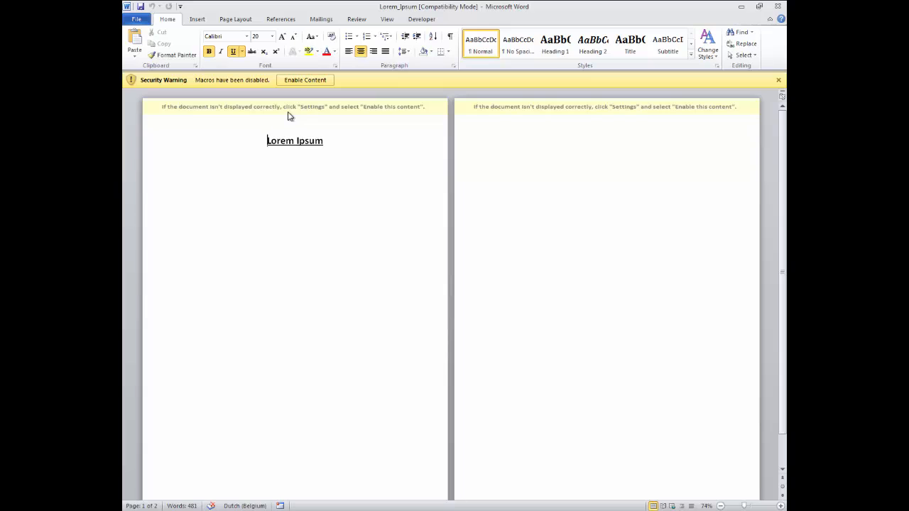
mouse_move(409, 113)
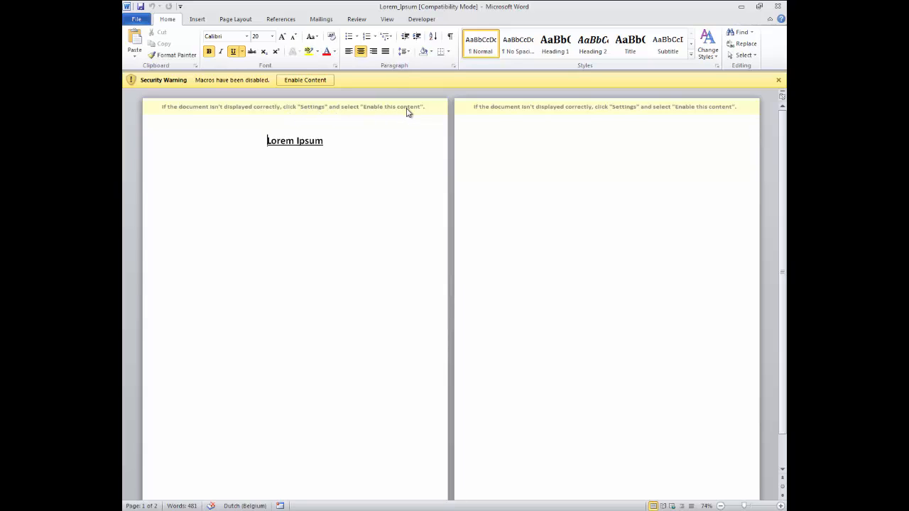
mouse_move(411, 112)
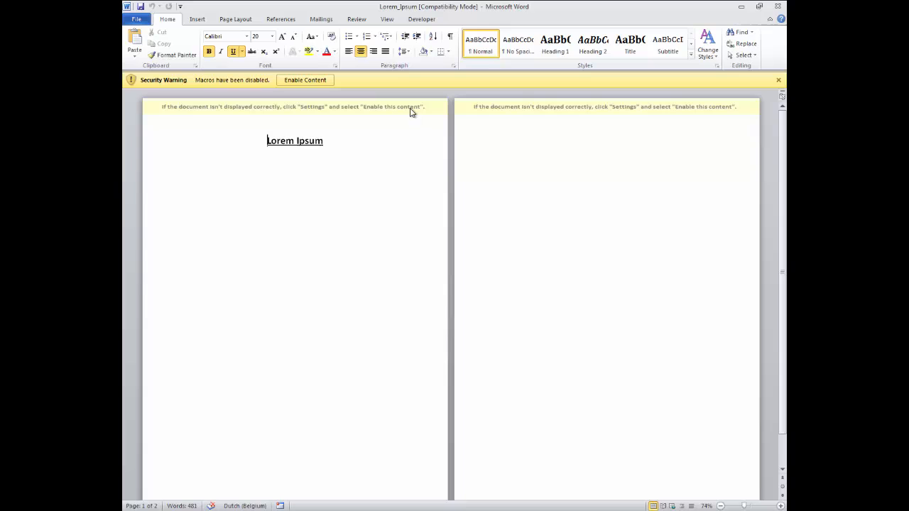
mouse_move(287, 193)
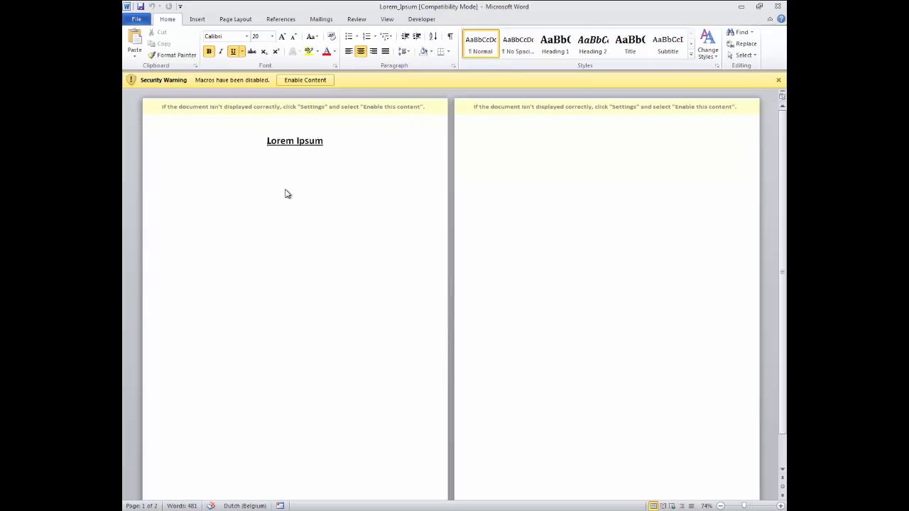
mouse_move(244, 190)
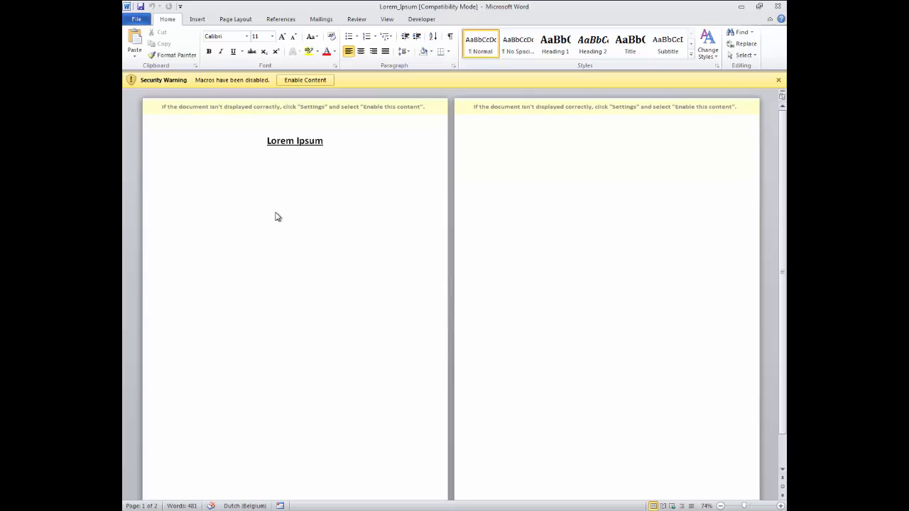
click(266, 283)
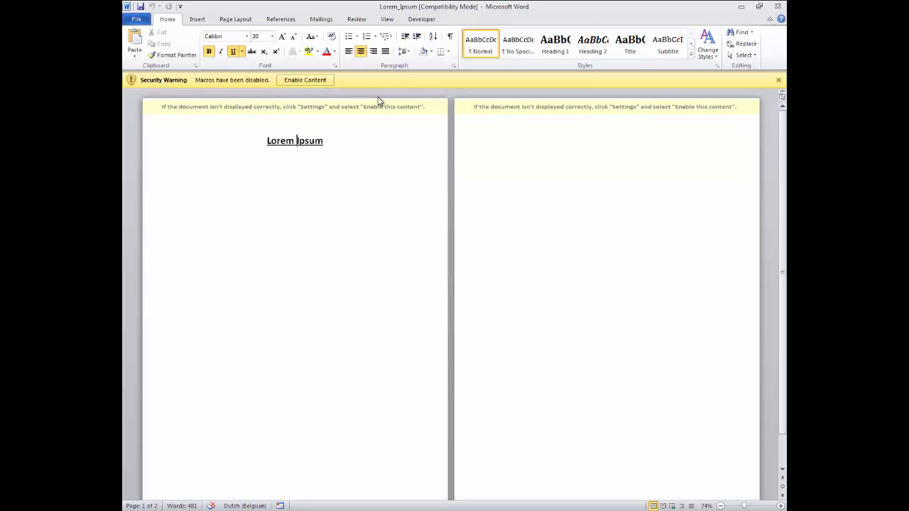
mouse_move(382, 99)
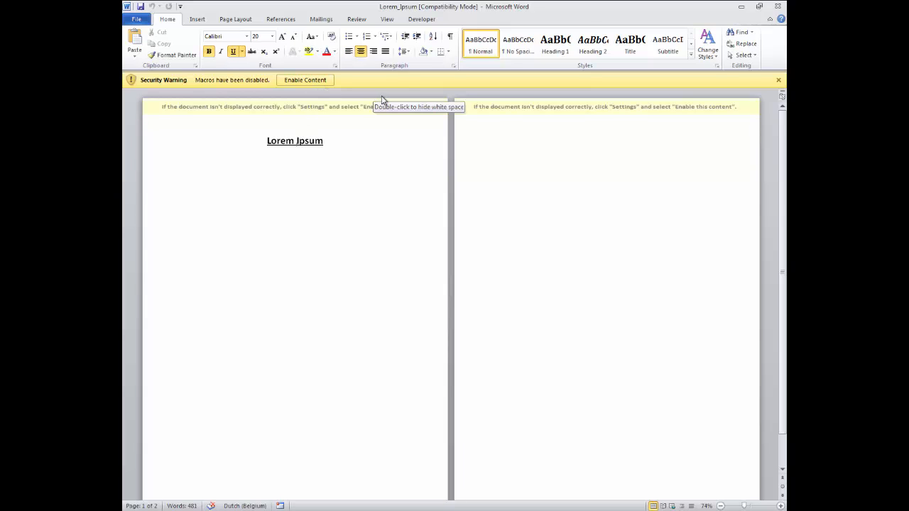
Step: Enable Content on the Security Warning bar so the hidden text turns black and the lure header vanishes
click(304, 79)
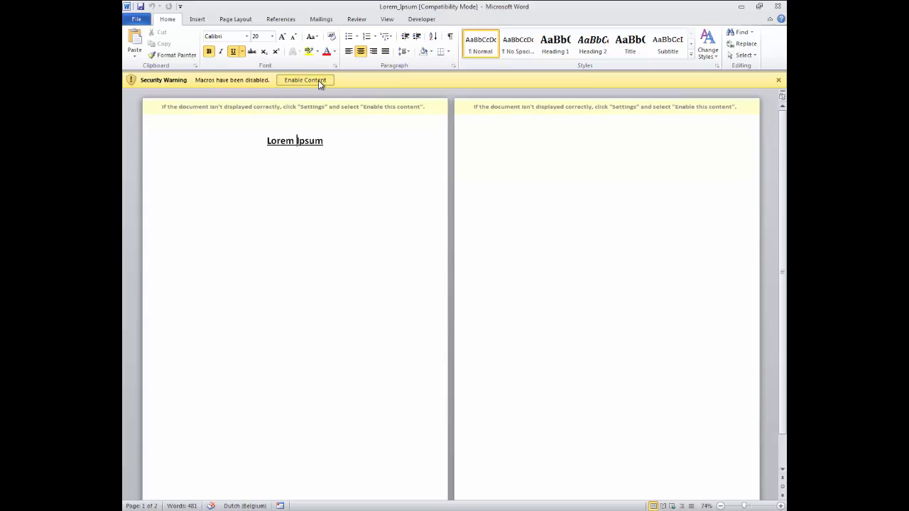
click(303, 79)
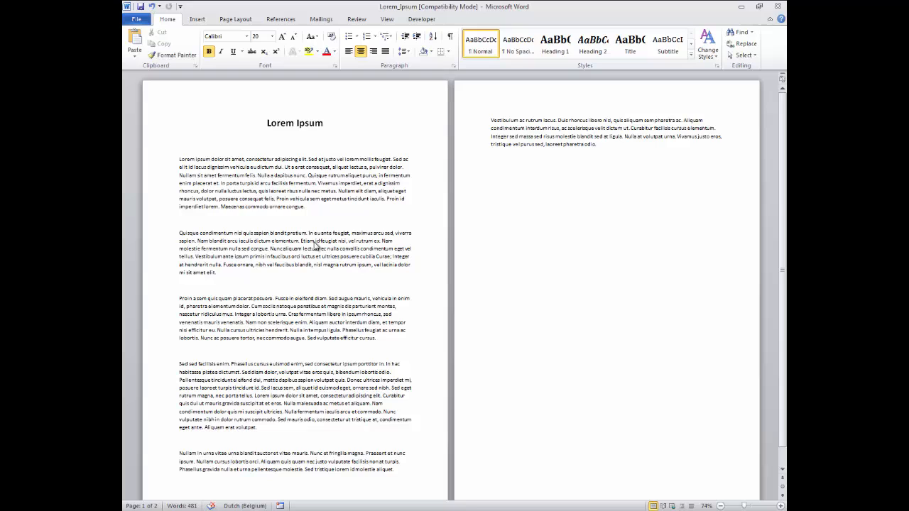
click(267, 122)
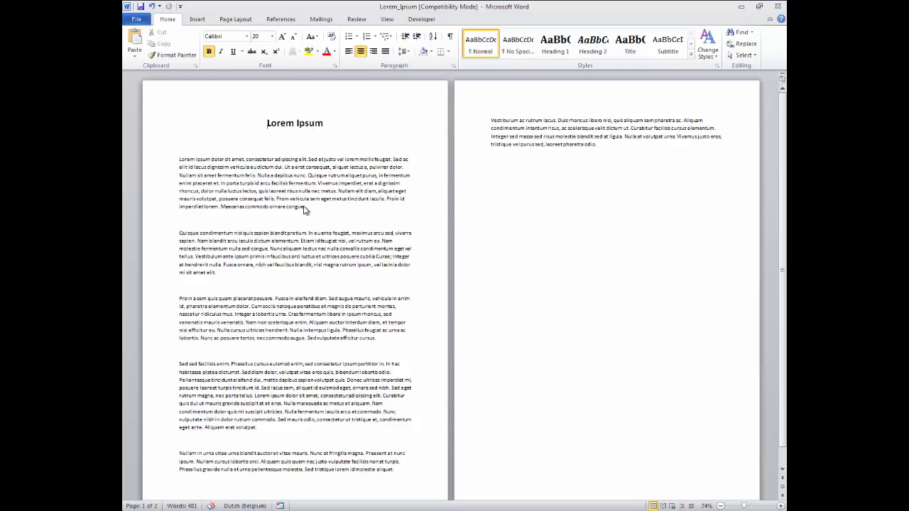
mouse_move(362, 91)
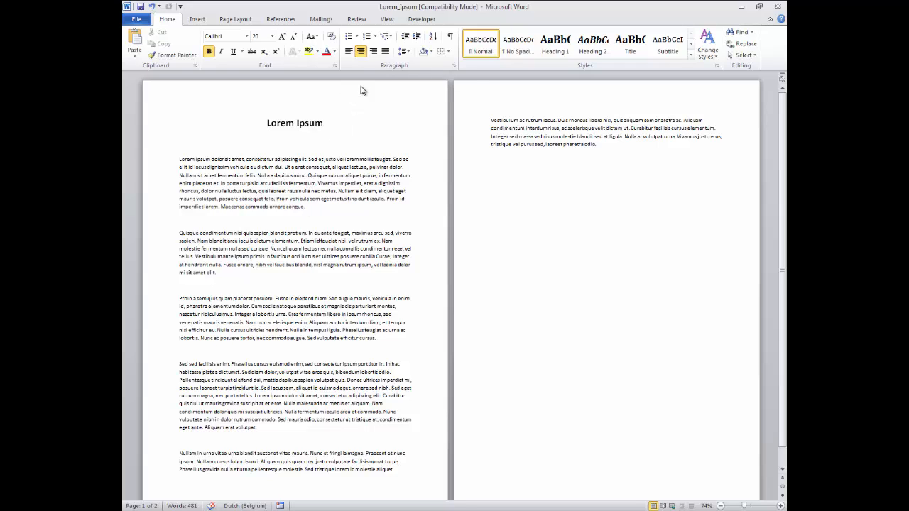
mouse_move(474, 85)
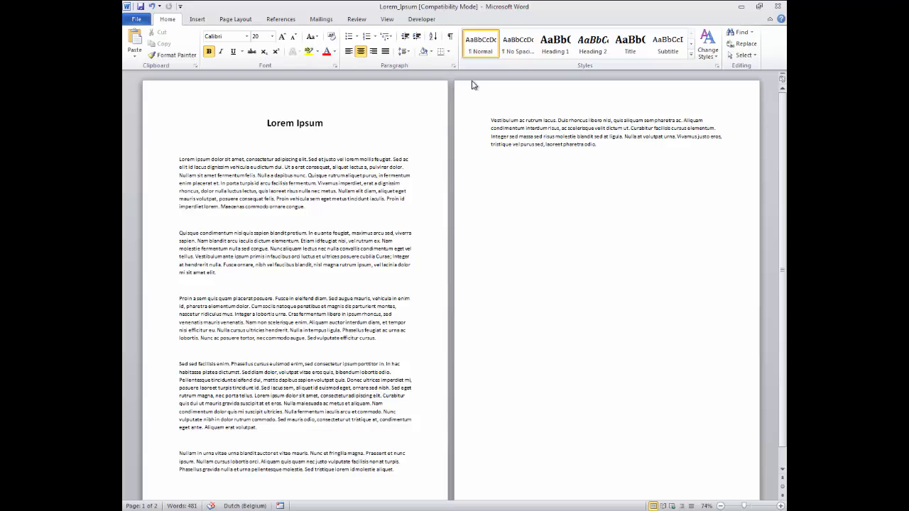